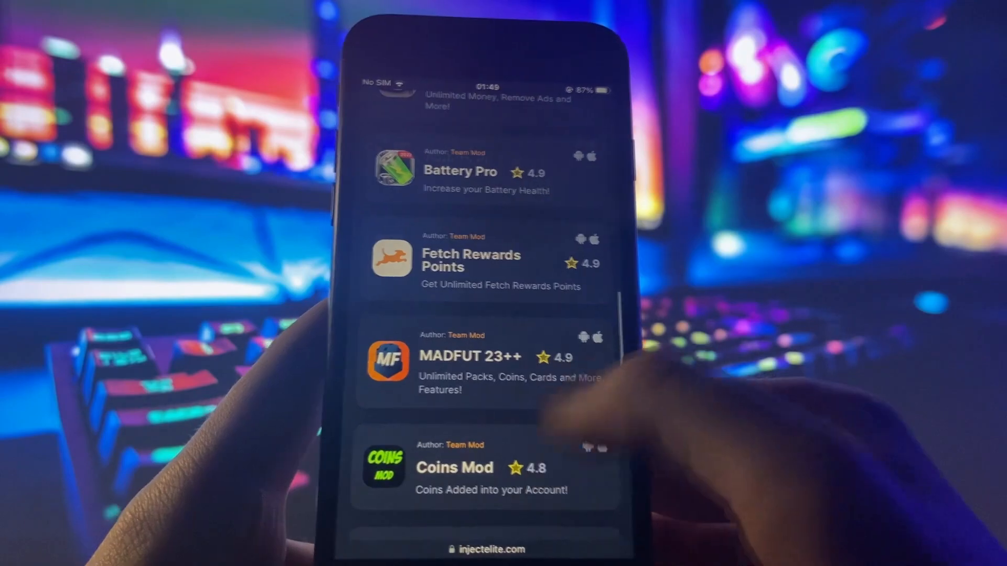
- Launch the installed Photos Recovery app from the home screen to show its recovery options
scroll(up, 3)
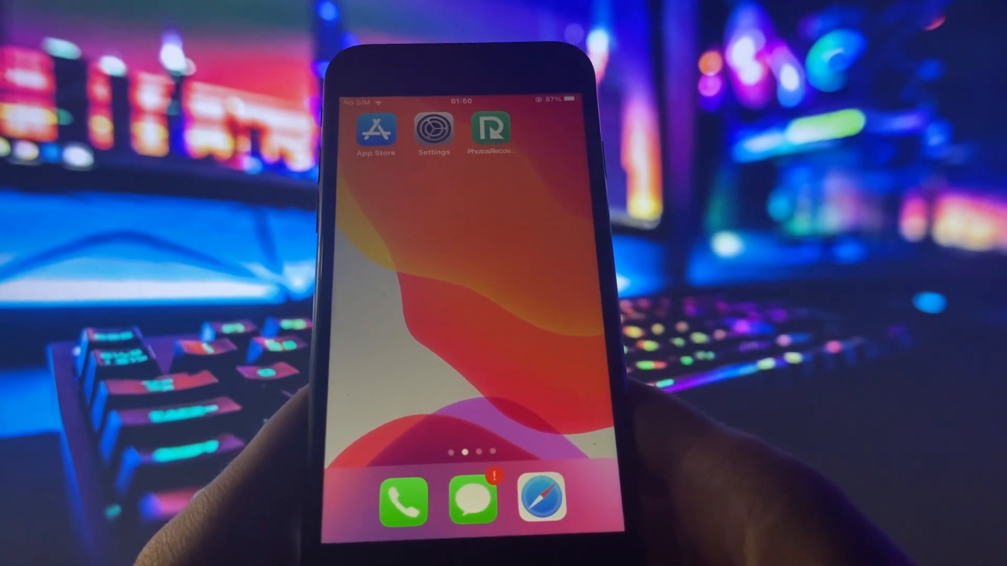
click(490, 129)
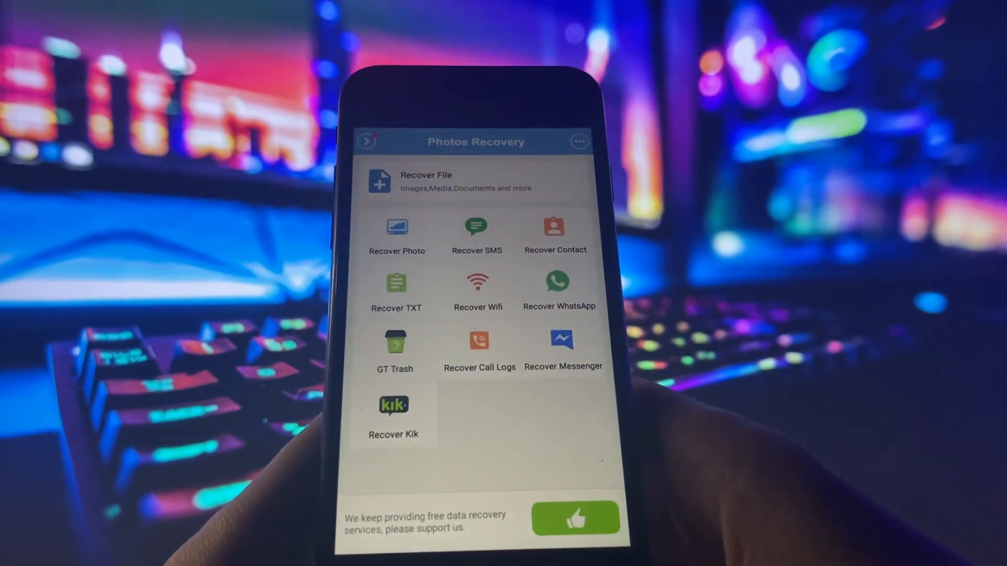